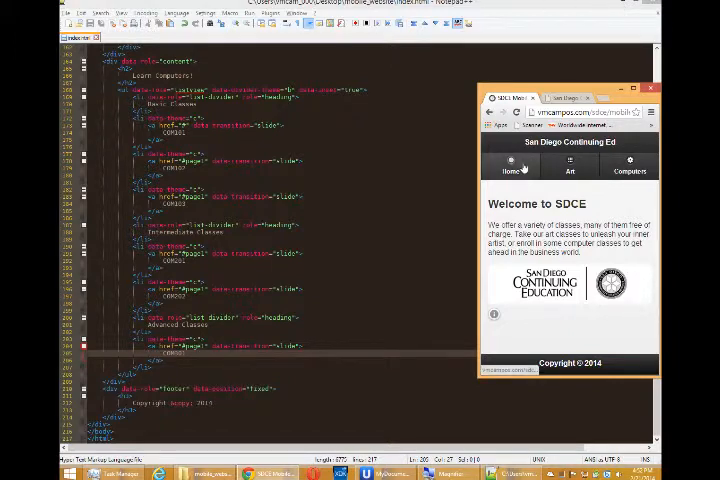
- Compare the Art Classes and Home pages on the live and local sites
click(630, 167)
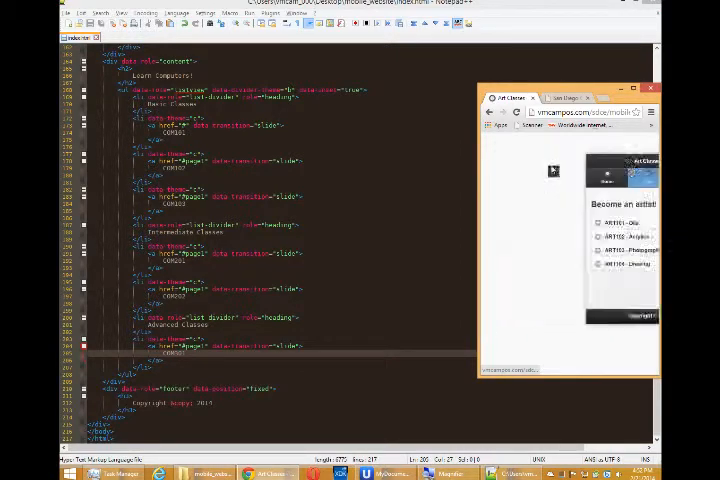
click(565, 97)
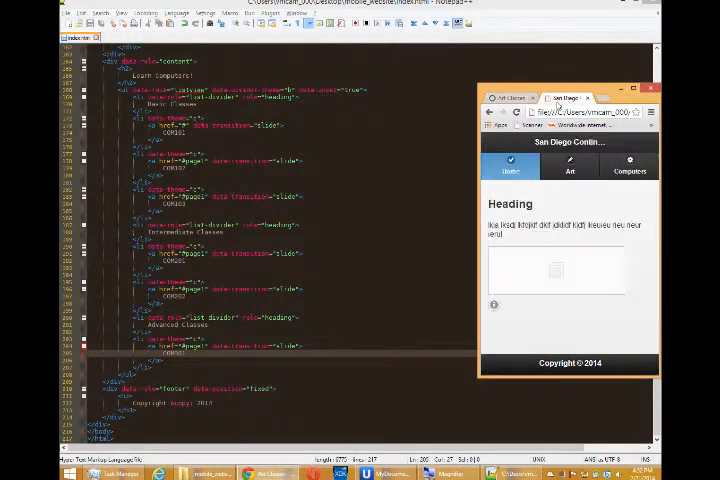
click(569, 166)
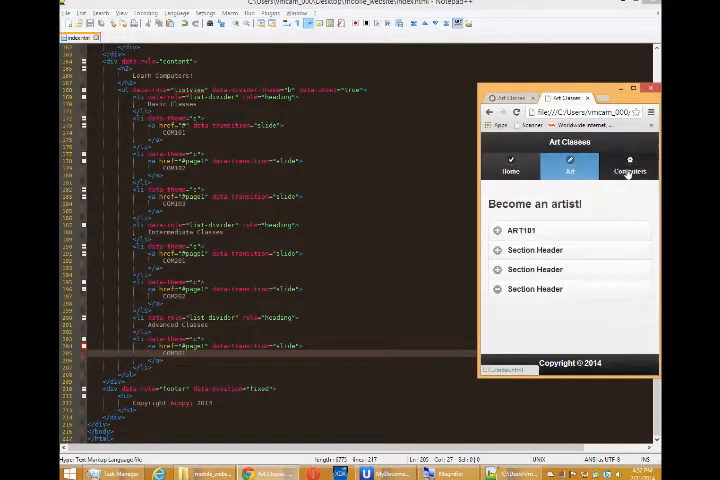
click(511, 165)
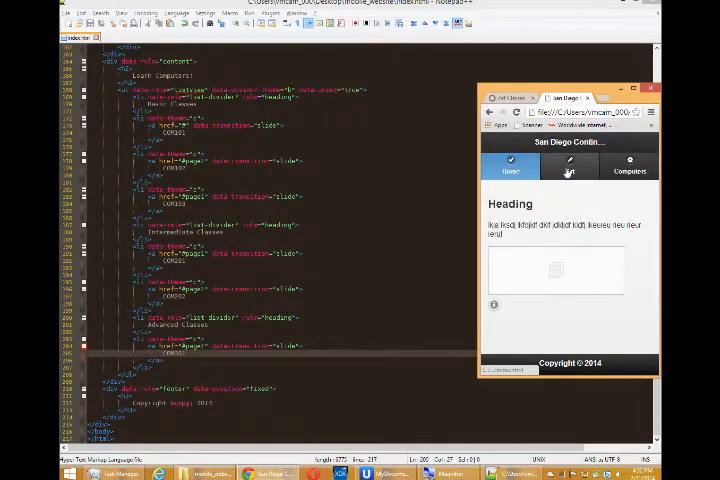
click(569, 163)
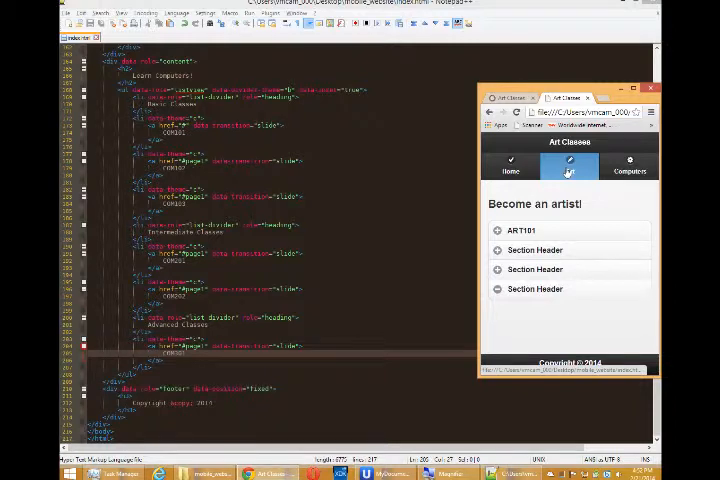
- View the Computer Classes page with its COM courses, then return home and reload the local copy
click(568, 165)
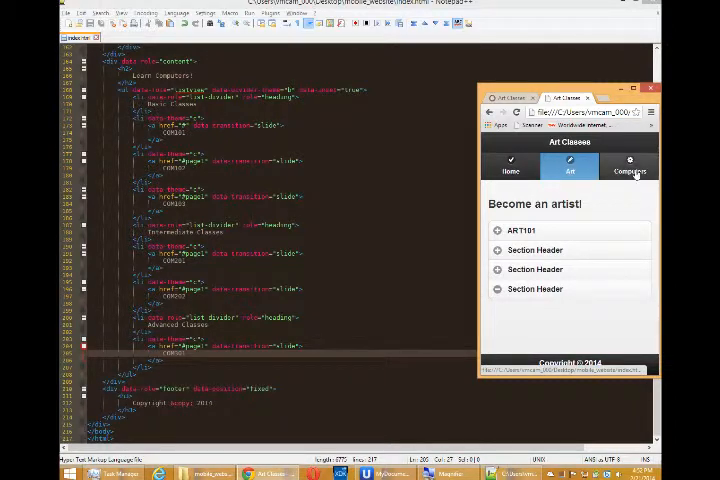
click(630, 165)
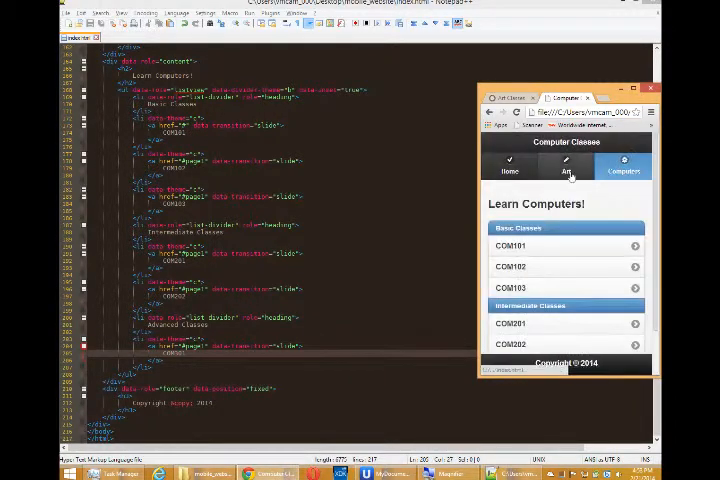
click(566, 165)
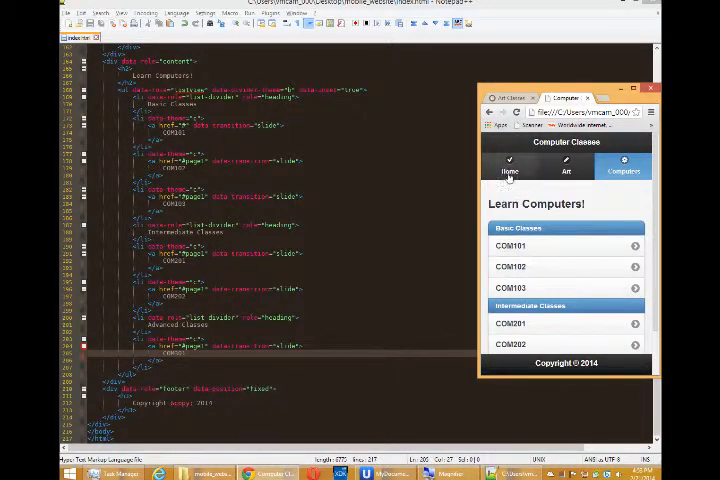
click(510, 165)
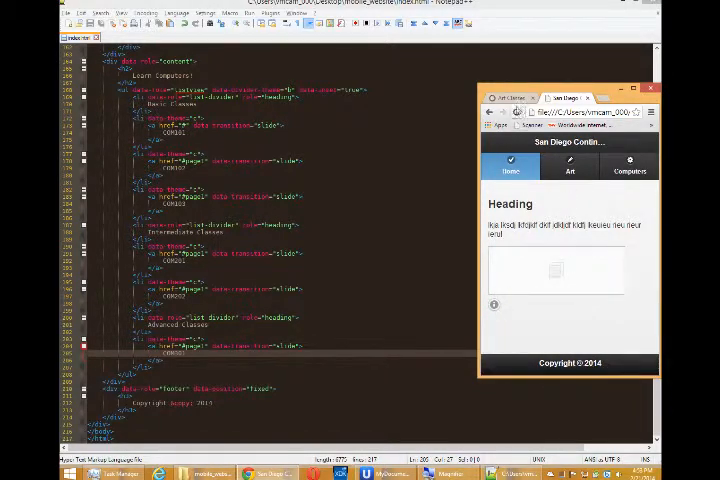
click(510, 97)
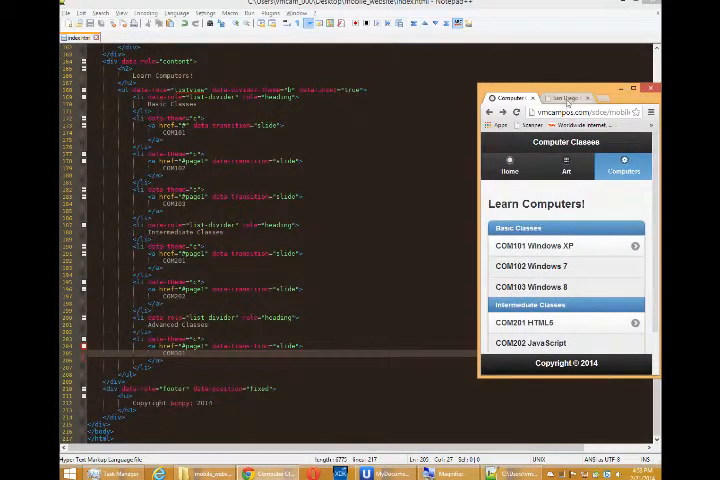
click(533, 245)
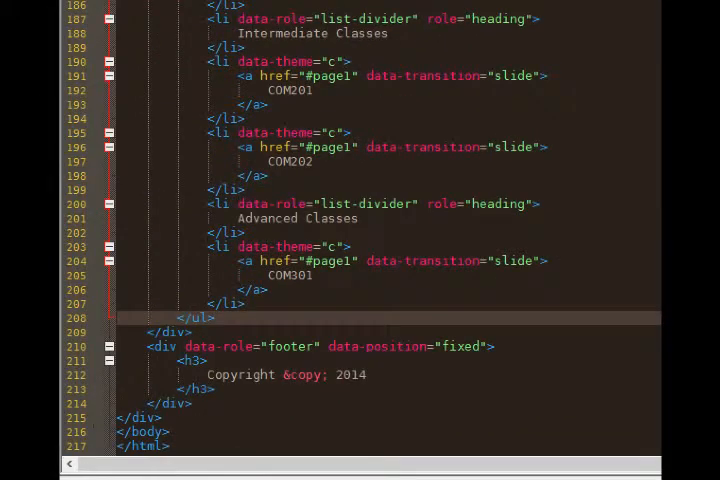
- Add a new page div with id 'basic' after the closing page div
click(155, 417)
text(<)
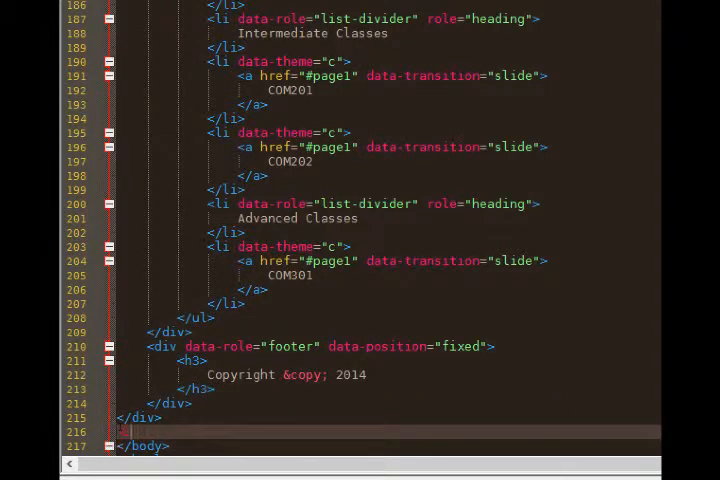
text(DIV)
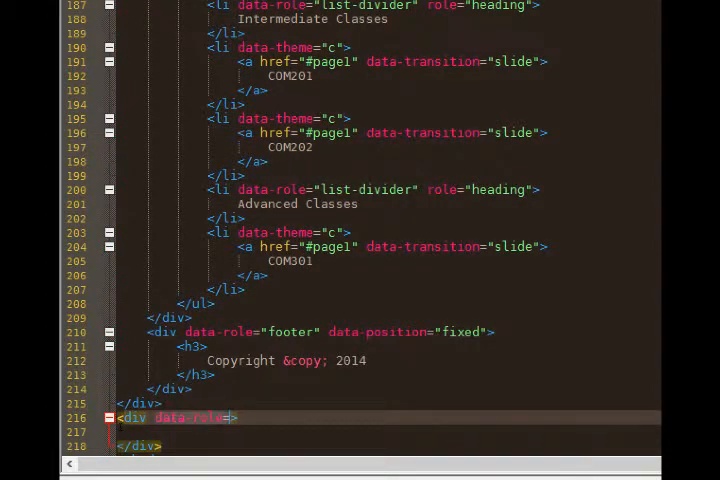
text(="")
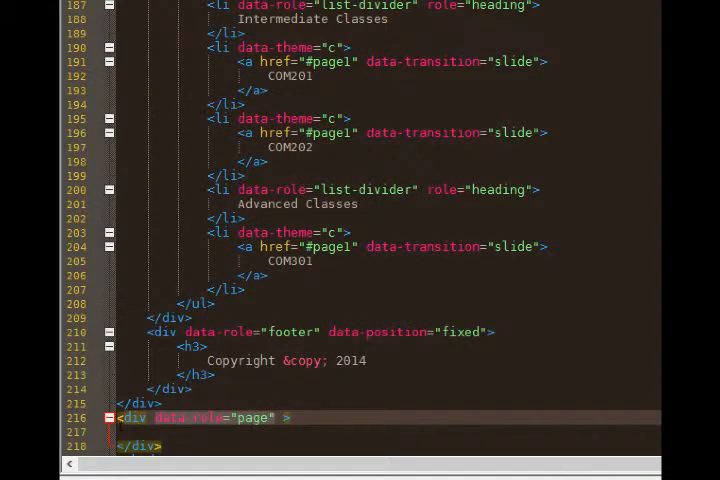
text(id)
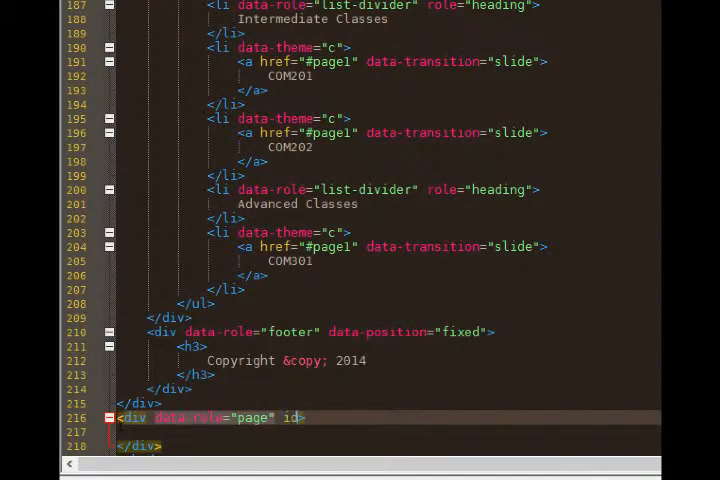
text("")
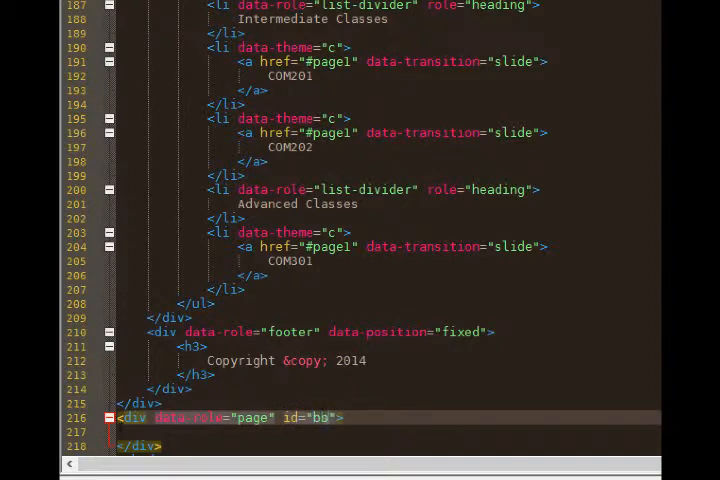
text(asic)
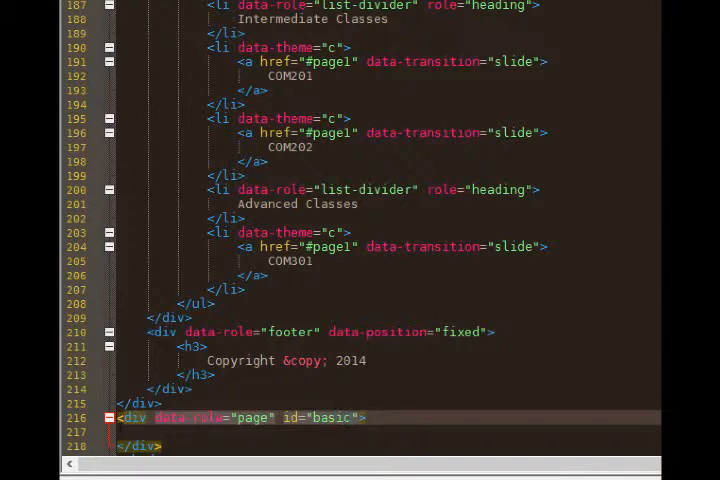
scroll(down, 3)
text(<div>)
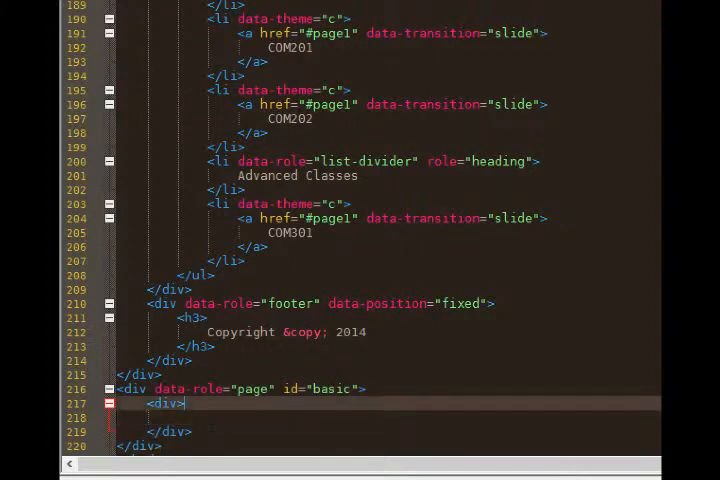
- Add a header with h3 'Basic Classes' and a data-role='content' div with filler text
text(data-role="h)
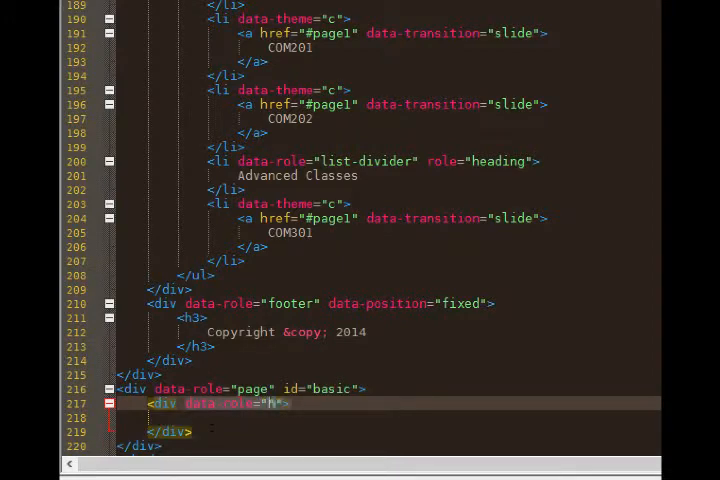
text(eader)
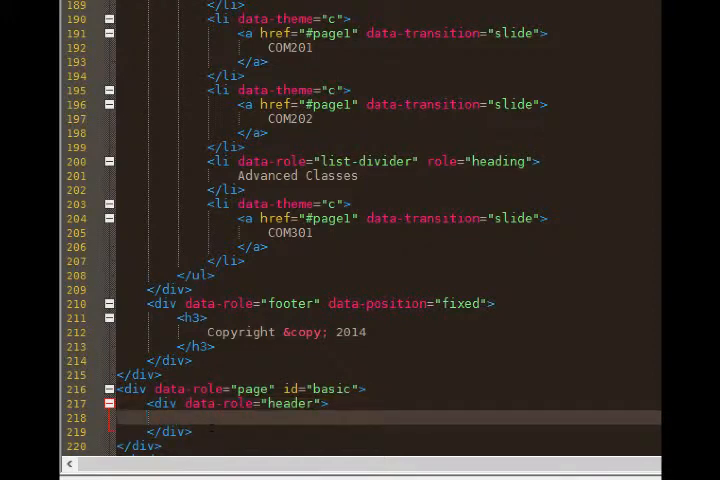
text(<h3>)
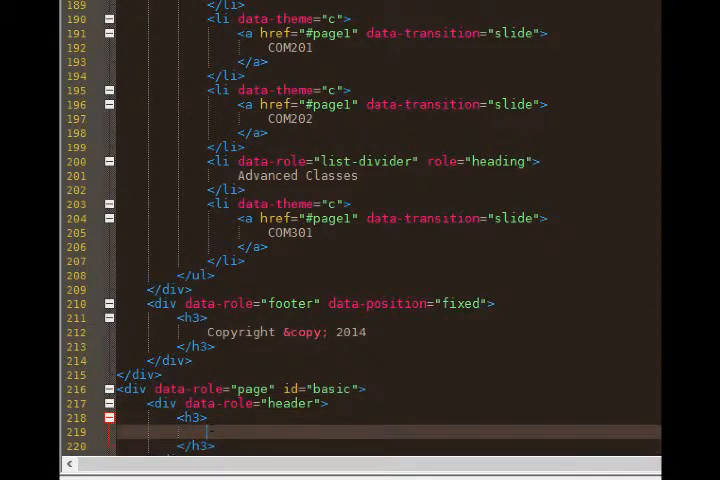
text(Basic Classes)
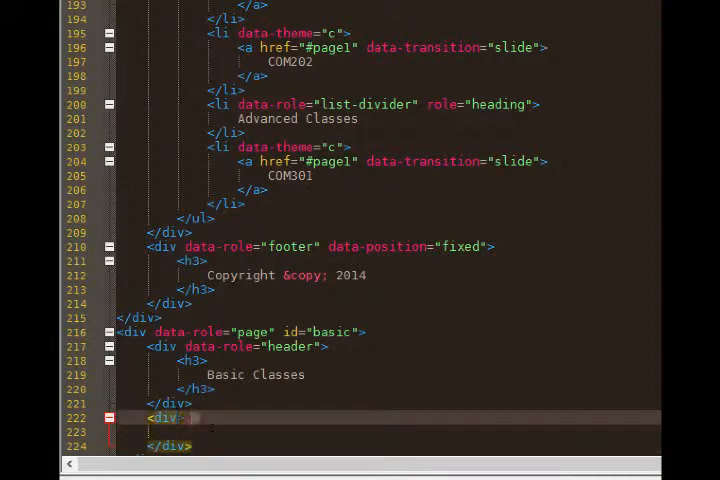
text(data-role="")
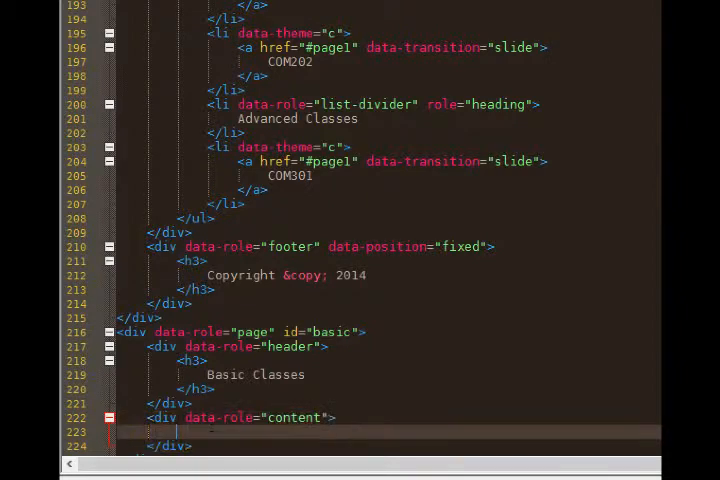
text(akjsdkfj lkajsdl kjalkdf jkldsfj lk dfjlkdj lkdjfkl)
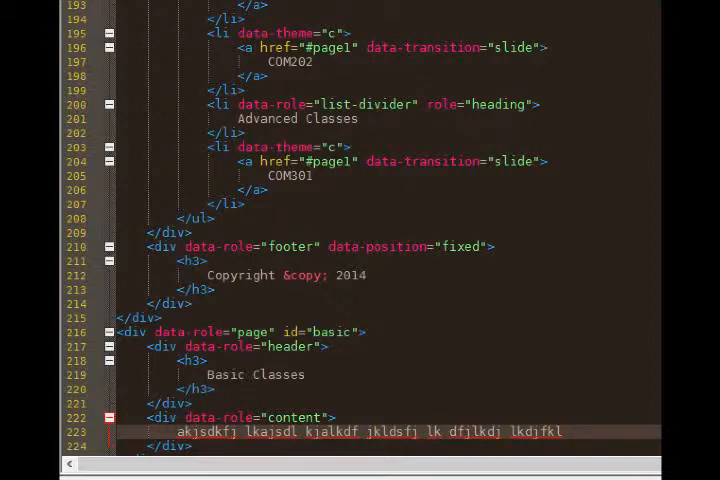
- Set the COM101 link's href to #basic
scroll(up, 3)
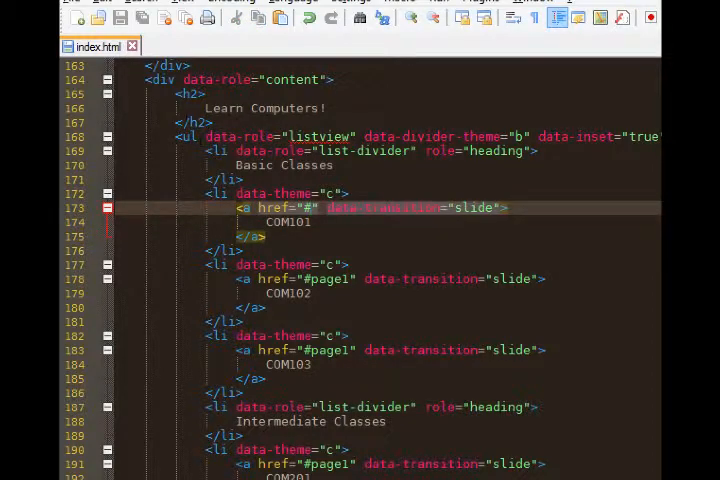
text(basic)
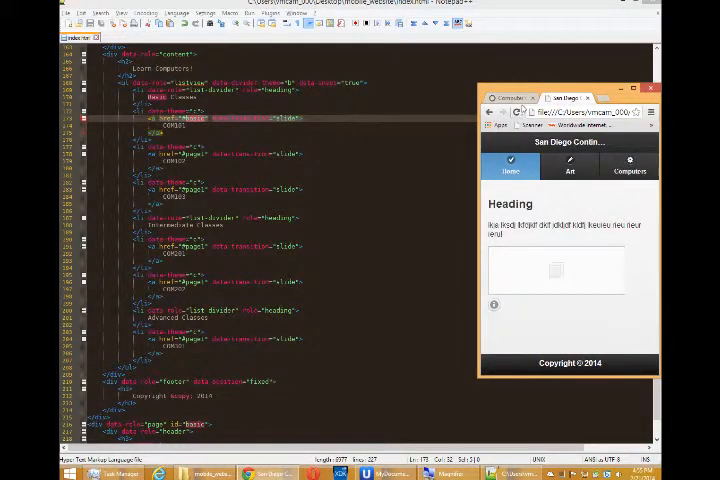
- Reload the local site, go to Computers and try opening COM101
click(630, 165)
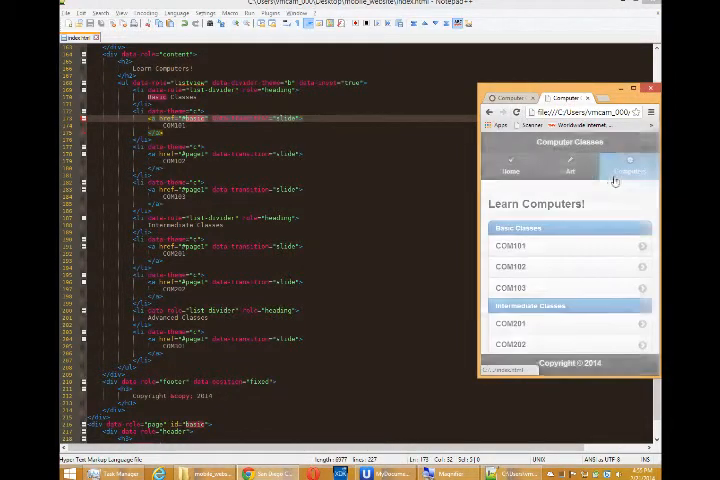
click(620, 168)
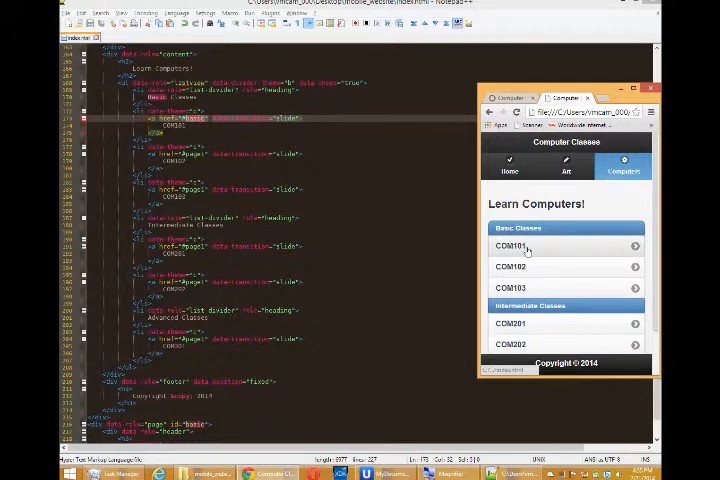
click(527, 246)
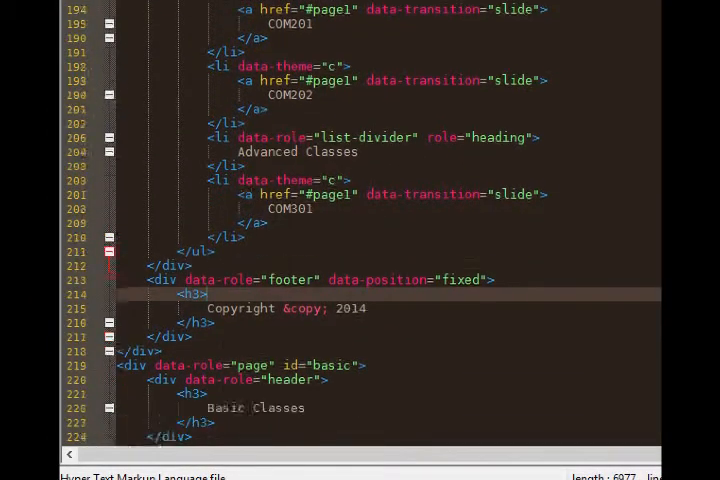
- Add a data attribute set to "true" after id="basic" on the page div
scroll(down, 3)
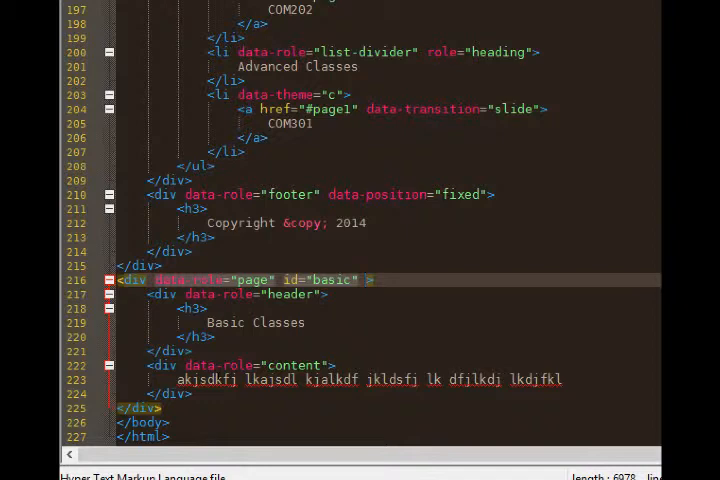
text(data-add-back-btn="true)
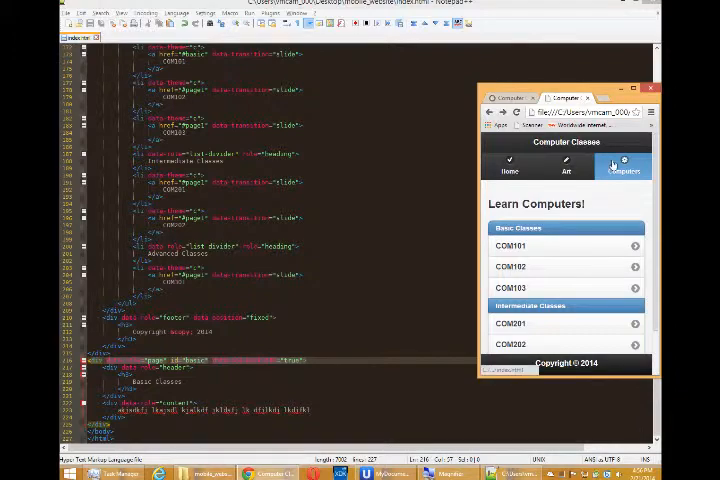
click(565, 242)
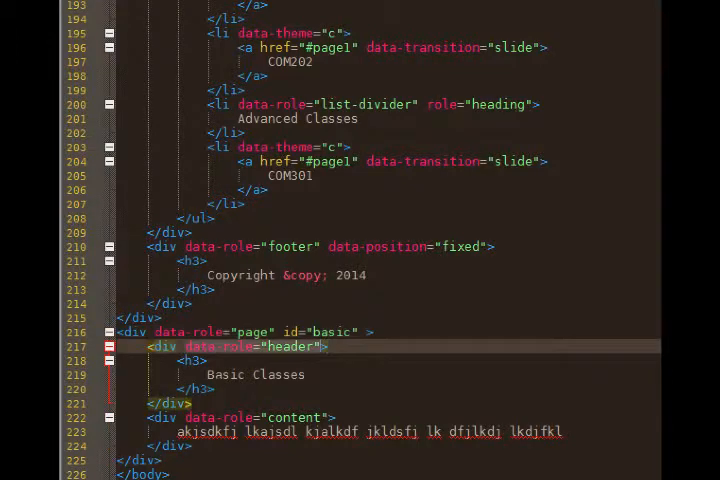
- Add data-add-back-btn="true" to the basic page div's opening tag
text(data-add-back-btn="true")
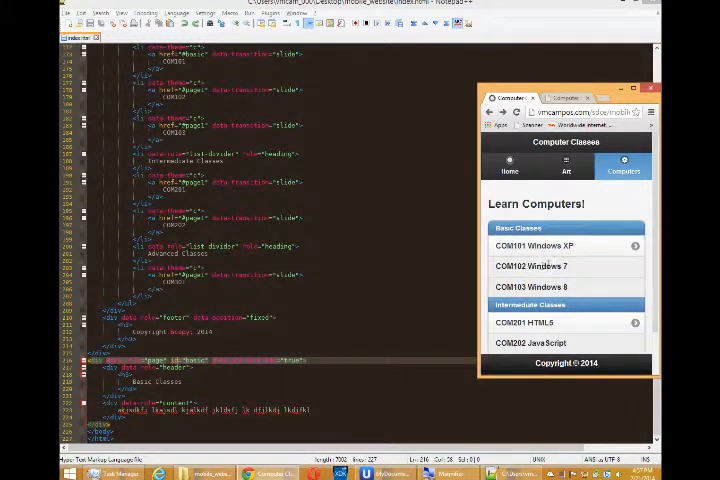
- Switch to the hosted site's Computers page showing names like COM101 Windows XP
double_click(555, 266)
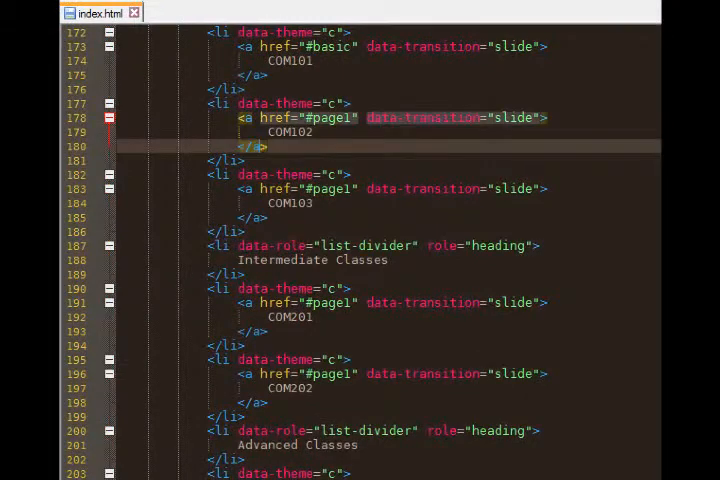
- Delete the <a> tag lines around COM102 and COM103
scroll(down, 3)
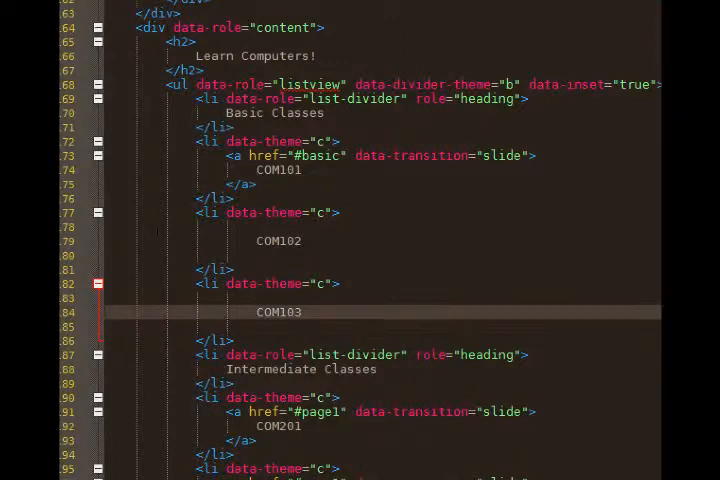
double_click(280, 311)
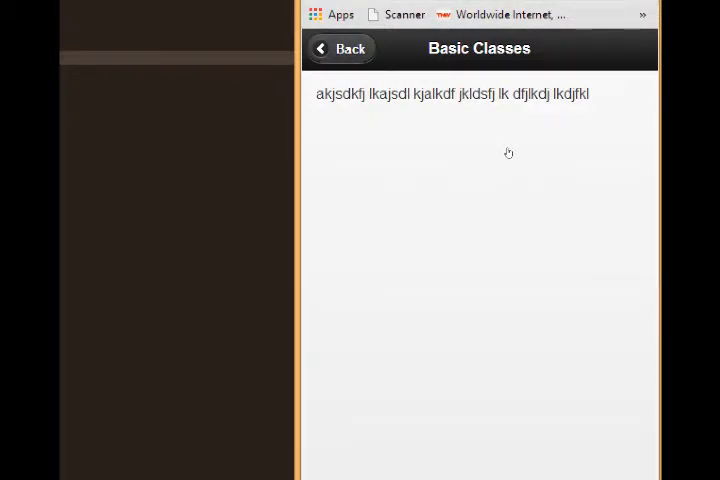
- Go Back from the Basic Classes page to the Computers class list
click(340, 48)
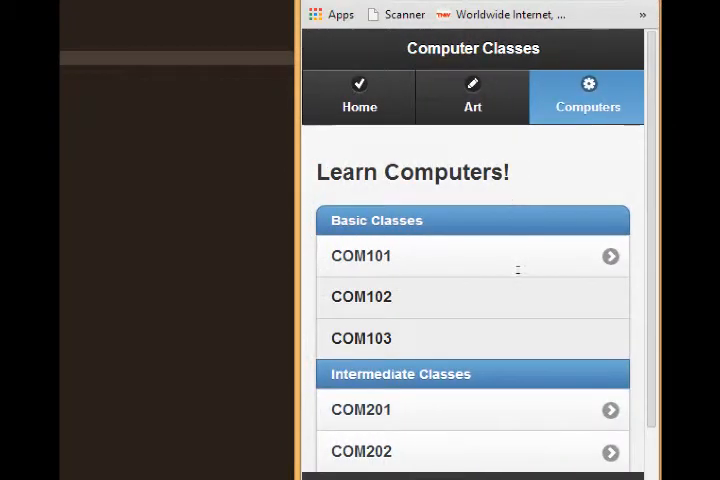